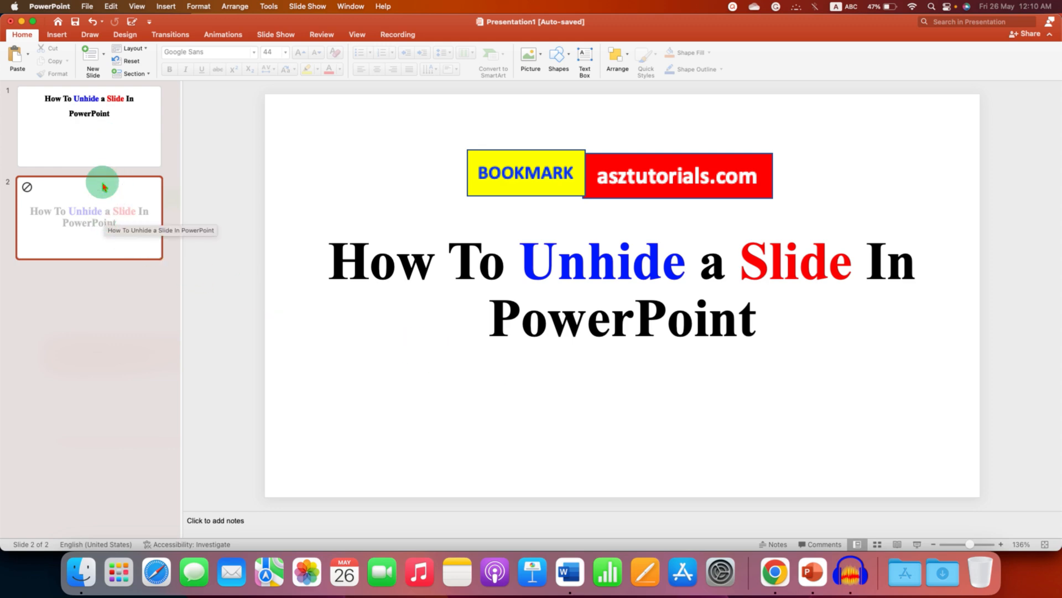
{"action": "mouse_move", "coordinate": [94, 215]}
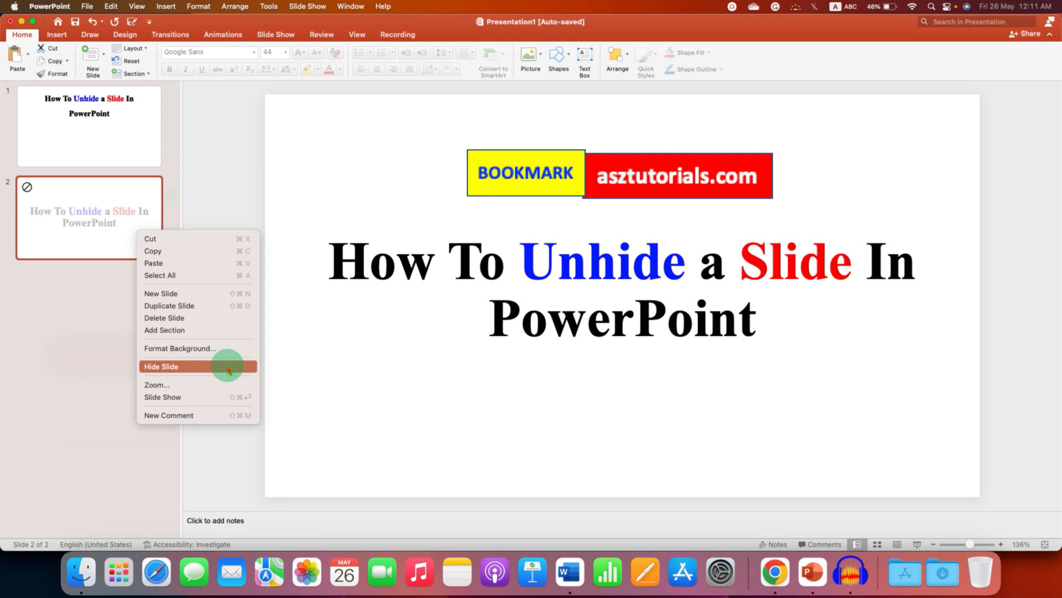
{"action": "mouse_move", "coordinate": [229, 368]}
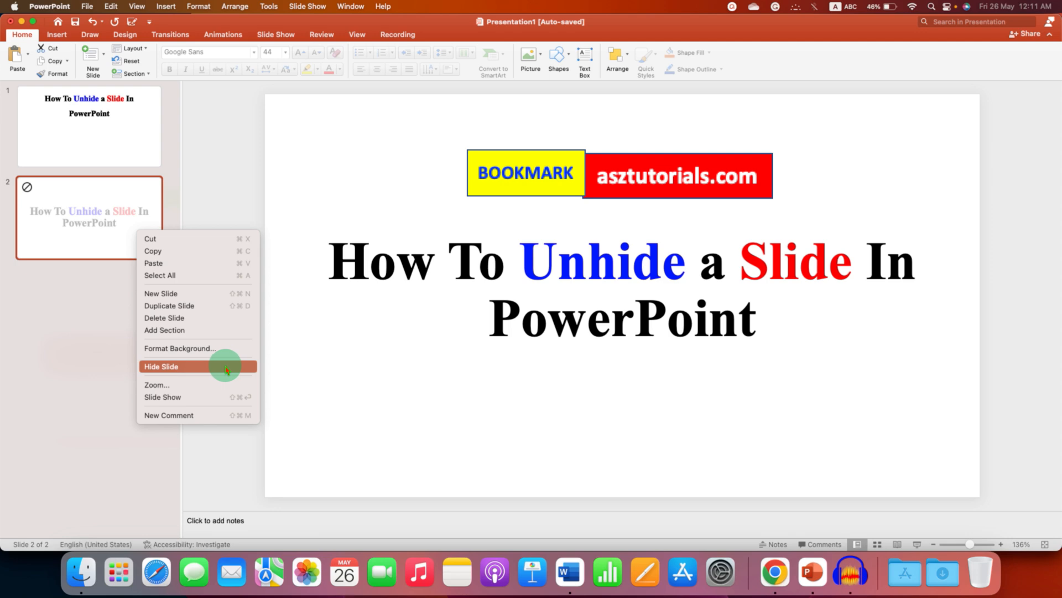
{"action": "mouse_move", "coordinate": [192, 368]}
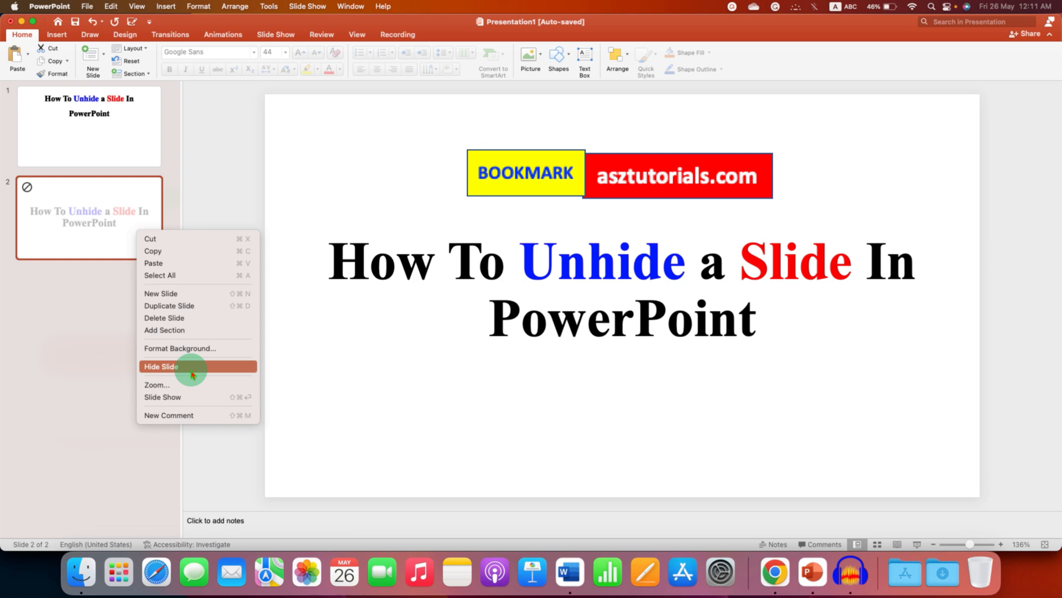
Step: Toggle Hide Slide off for slide 2 so it displays normally
{"action": "left_click", "coordinate": [161, 366]}
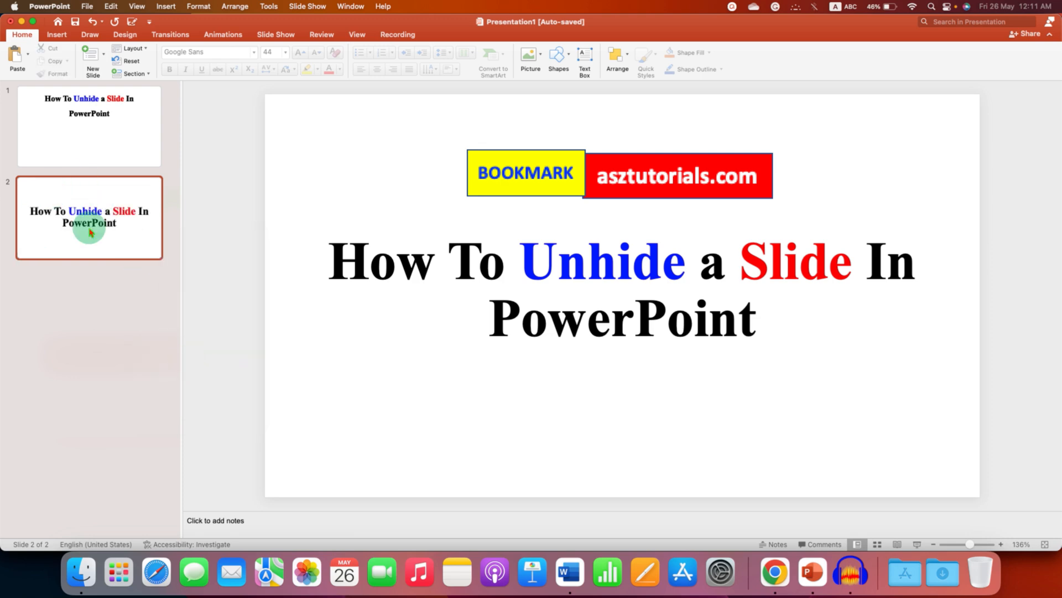
{"action": "mouse_move", "coordinate": [99, 215]}
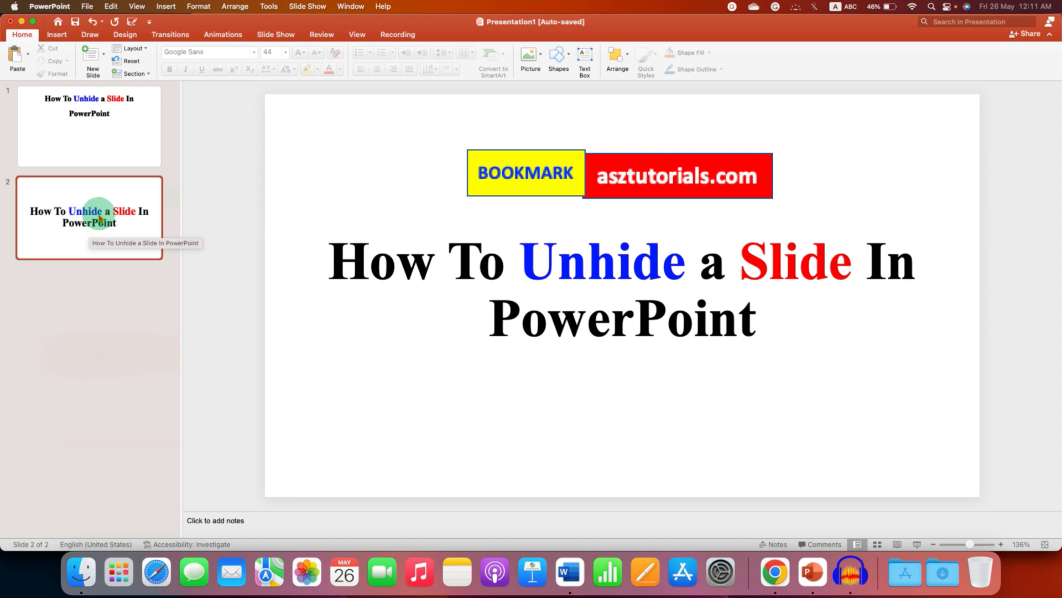
Step: Toggle Hide Slide back on for slide 2 from its context menu
{"action": "right_click", "coordinate": [99, 216]}
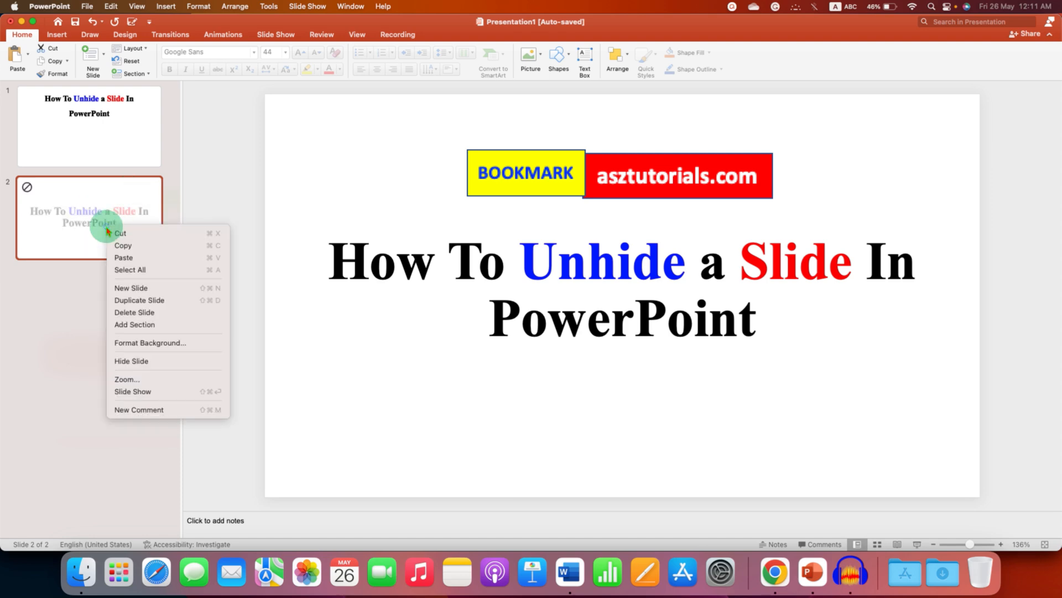
{"action": "left_click", "coordinate": [131, 360]}
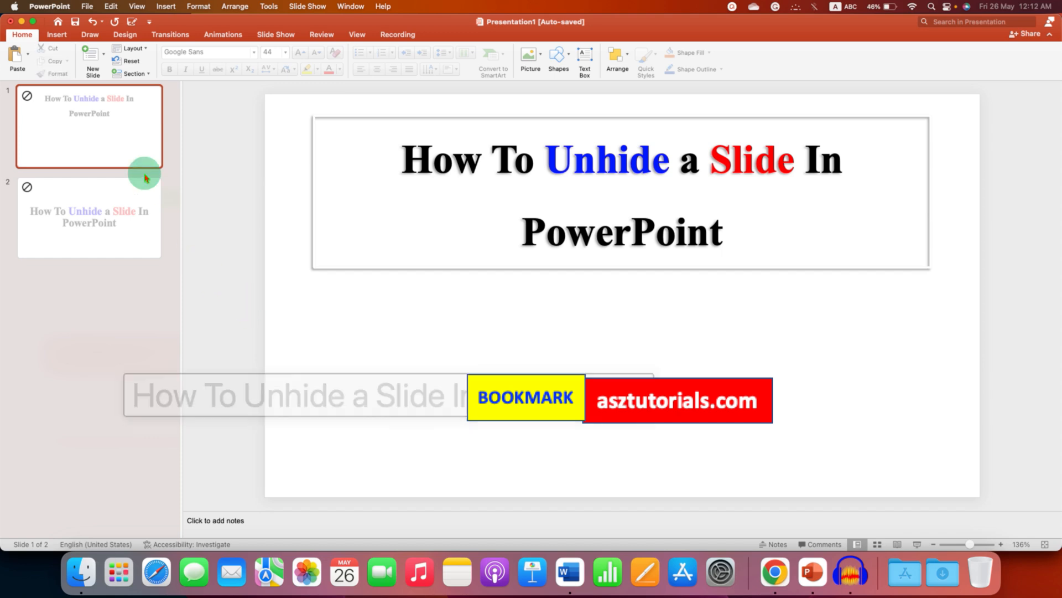
Step: Select slides 1 and 2 together and turn off Hide Slide for both
{"action": "left_click", "coordinate": [88, 217]}
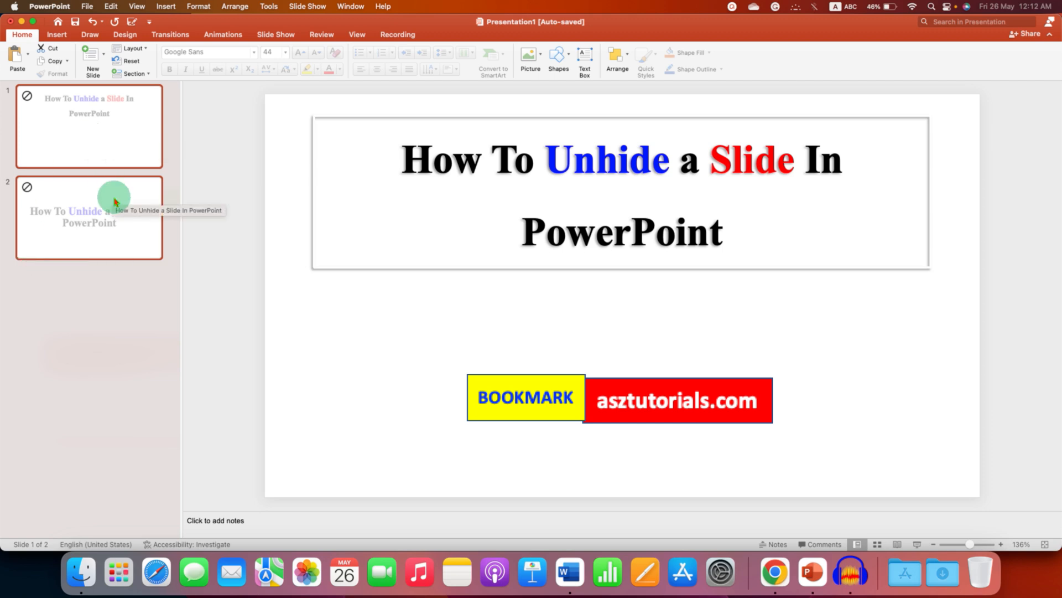
{"action": "right_click", "coordinate": [115, 200]}
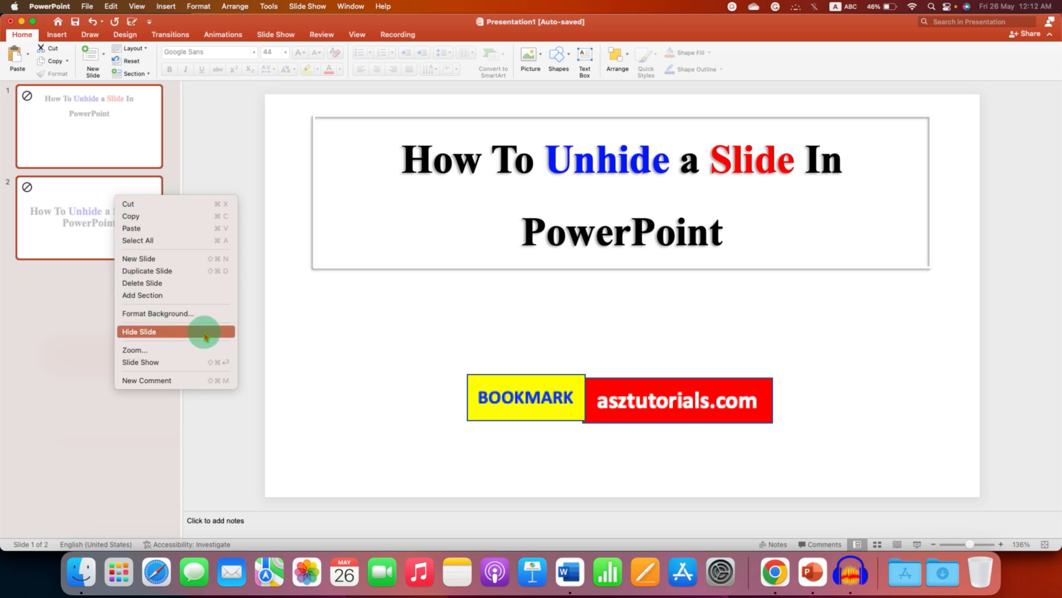
{"action": "left_click", "coordinate": [138, 331]}
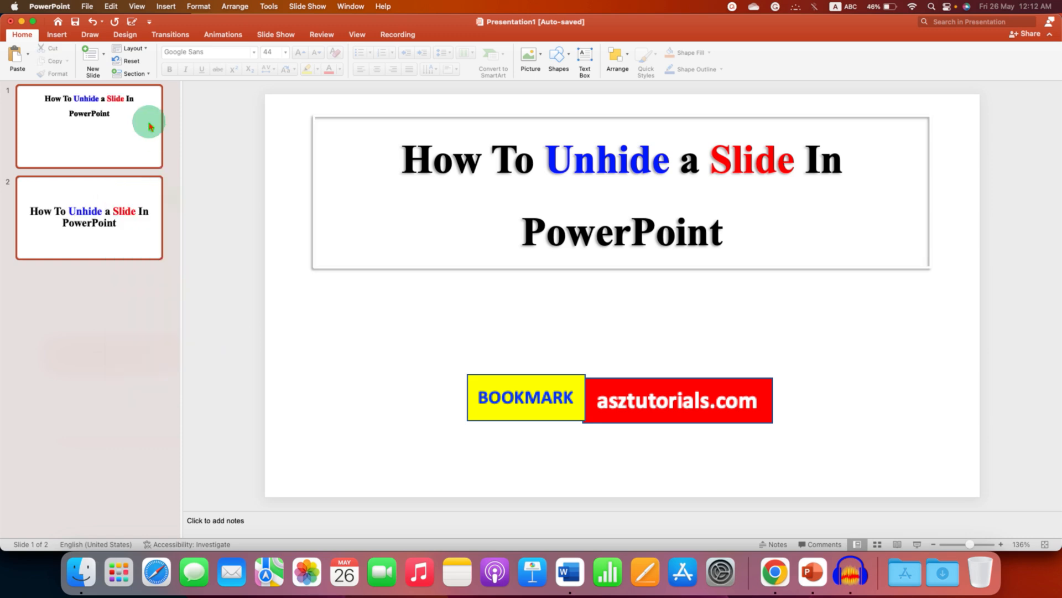